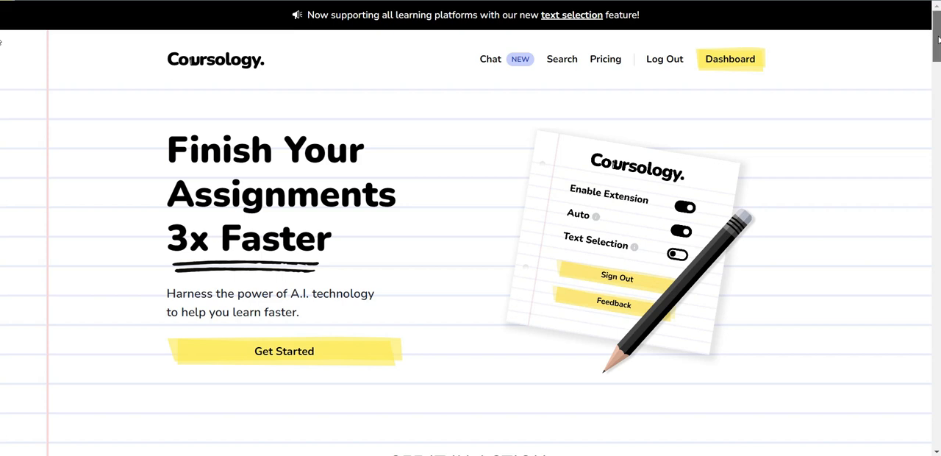
# Step: Scroll the Coursology home page and choose Get Started to reach the Sign Up form
pyautogui.scroll(-3)
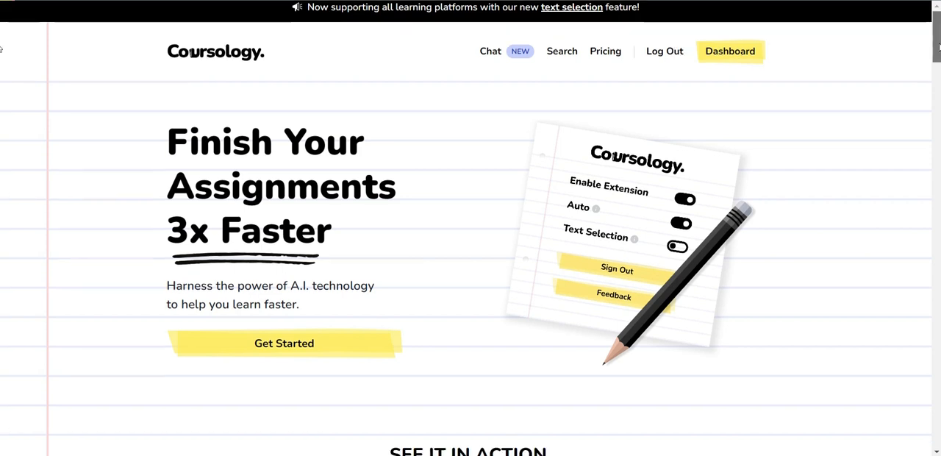
pyautogui.click(284, 343)
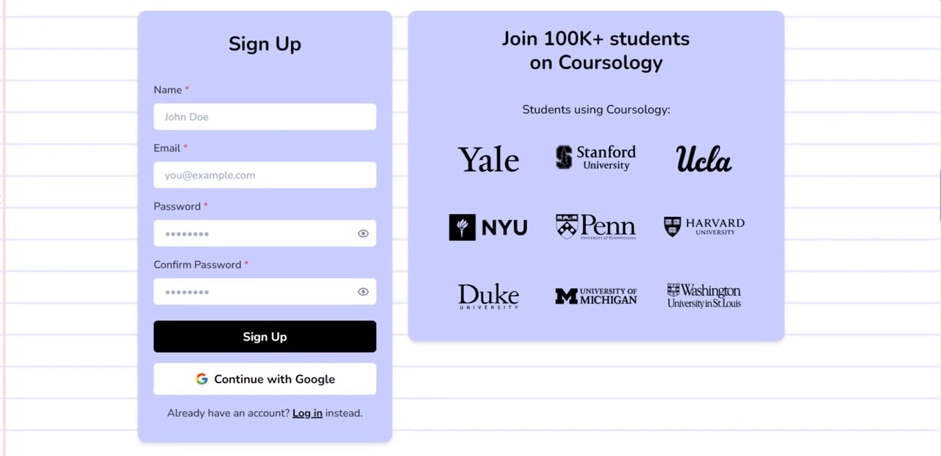
# Step: Scroll down to the five how-to-use steps and the Chrome Extension link
pyautogui.click(263, 336)
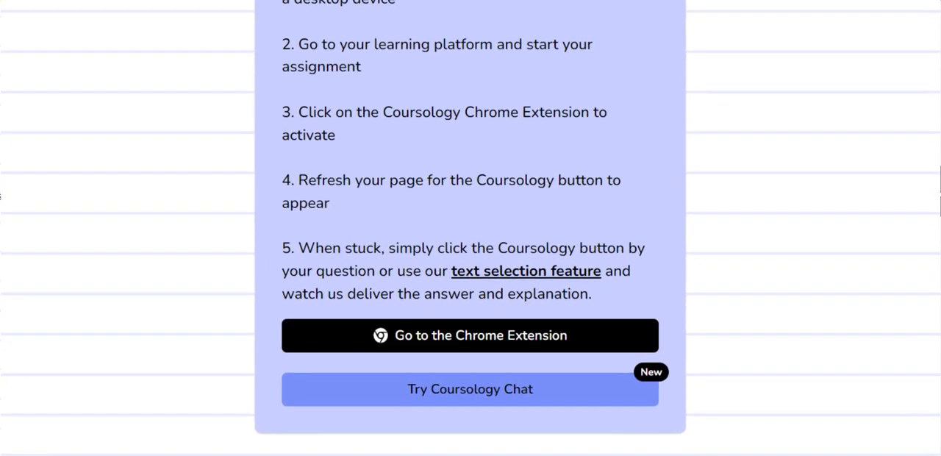
pyautogui.scroll(-3)
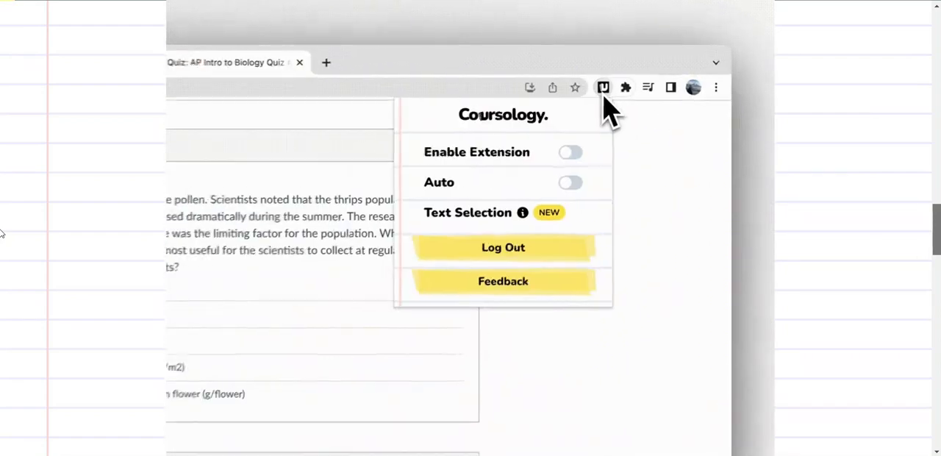
# Step: Toggle the extension settings on the AP Intro to Biology quiz
pyautogui.click(570, 152)
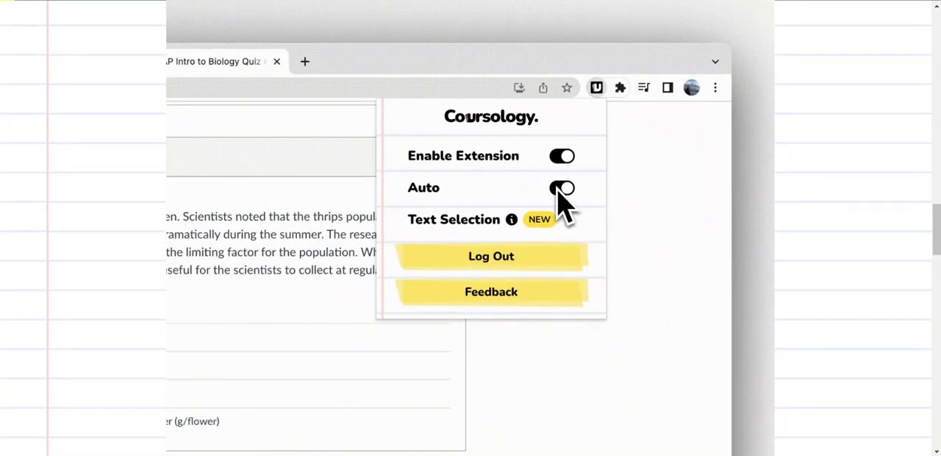
pyautogui.click(632, 294)
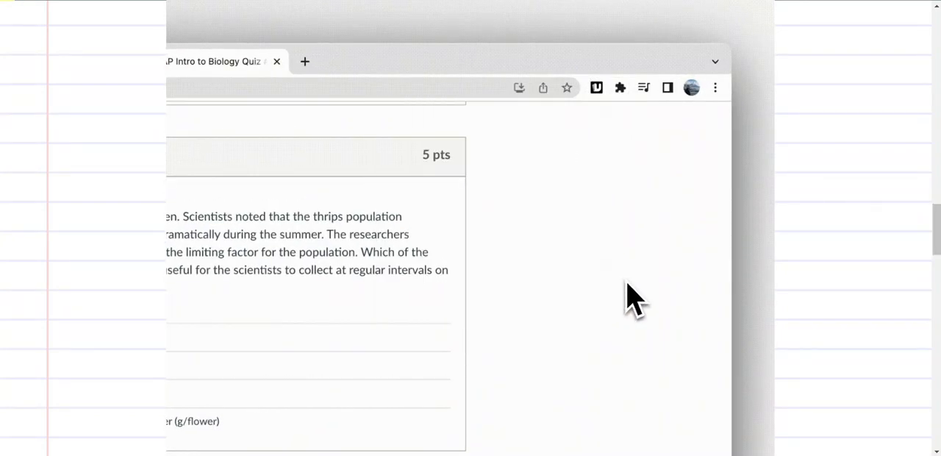
pyautogui.click(596, 87)
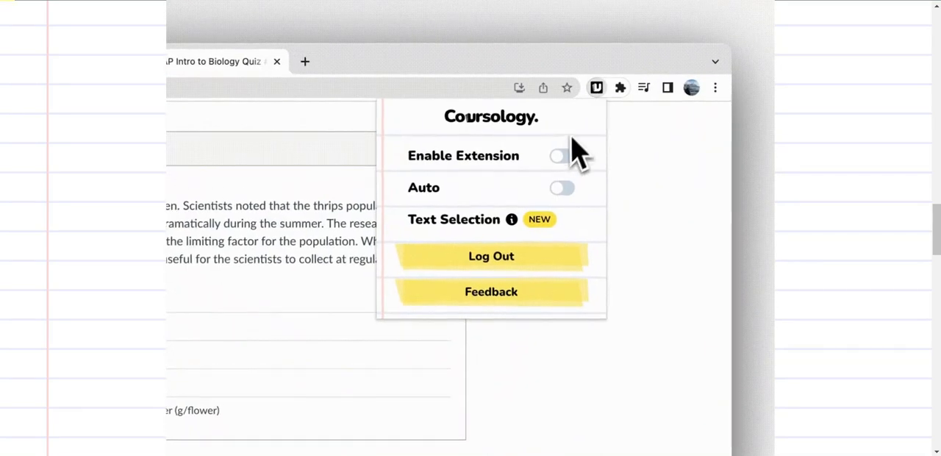
pyautogui.click(561, 155)
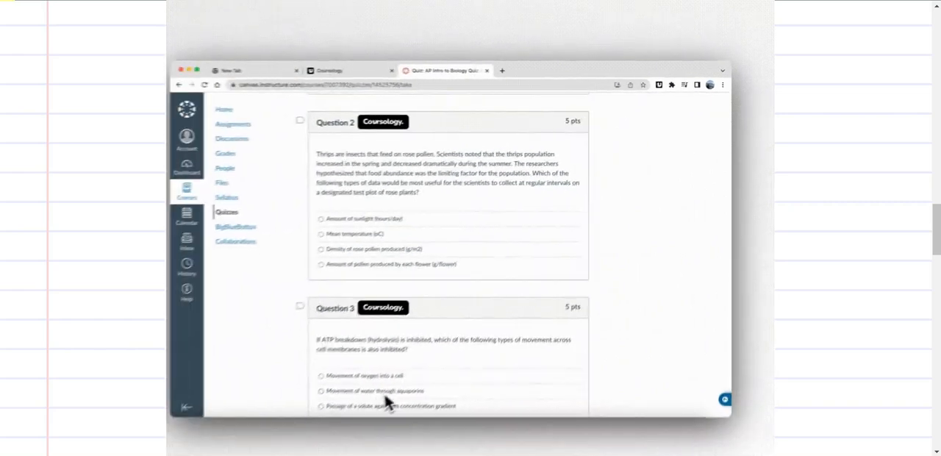
# Step: Switch on Enable Extension and Auto mode, then close the settings panel
pyautogui.click(596, 87)
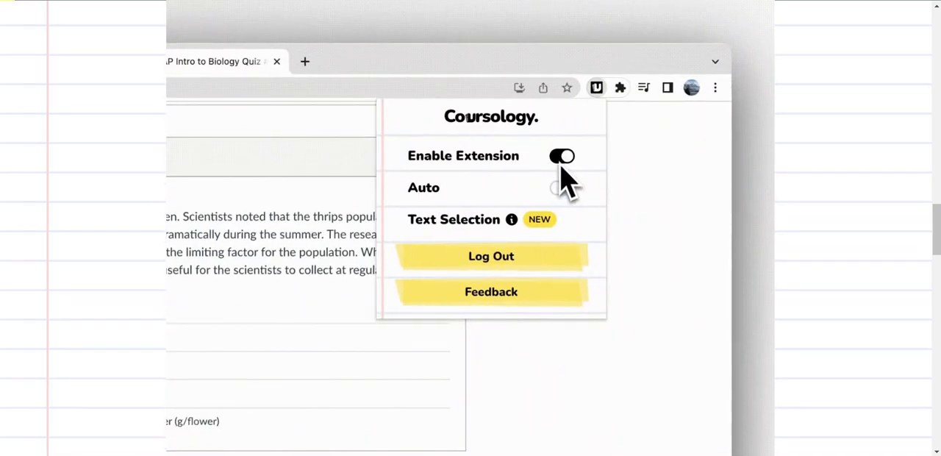
pyautogui.click(561, 188)
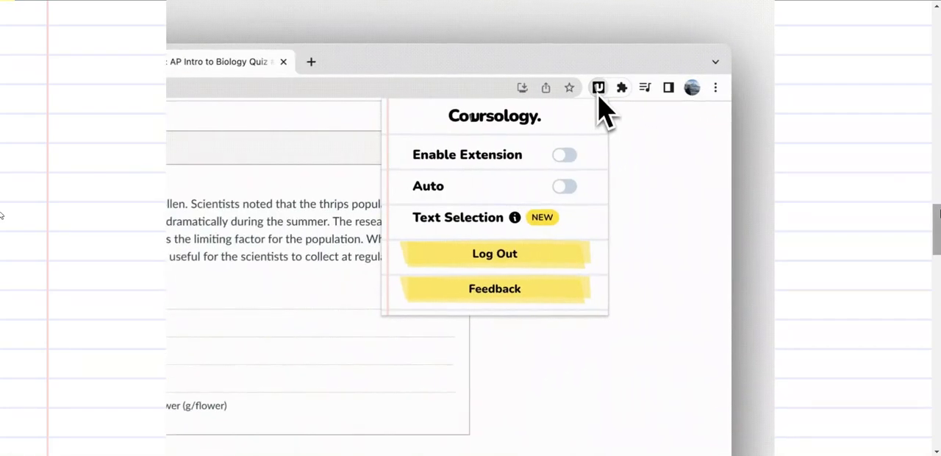
pyautogui.click(564, 154)
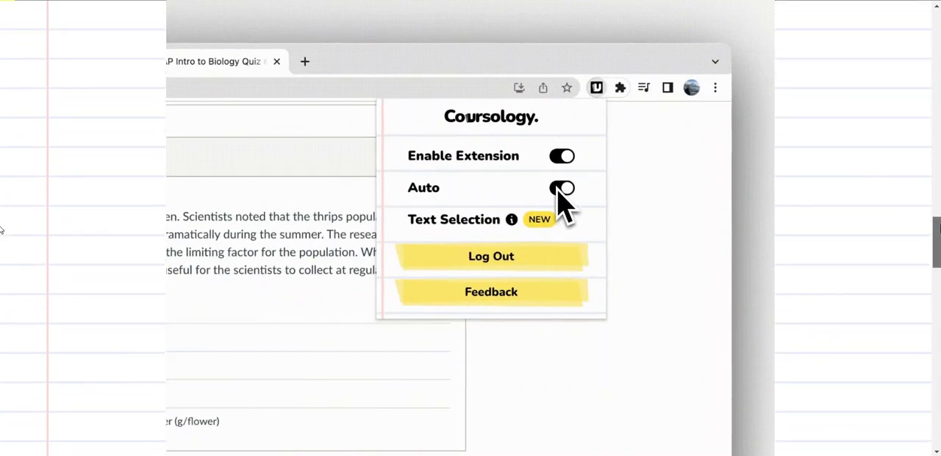
pyautogui.click(634, 297)
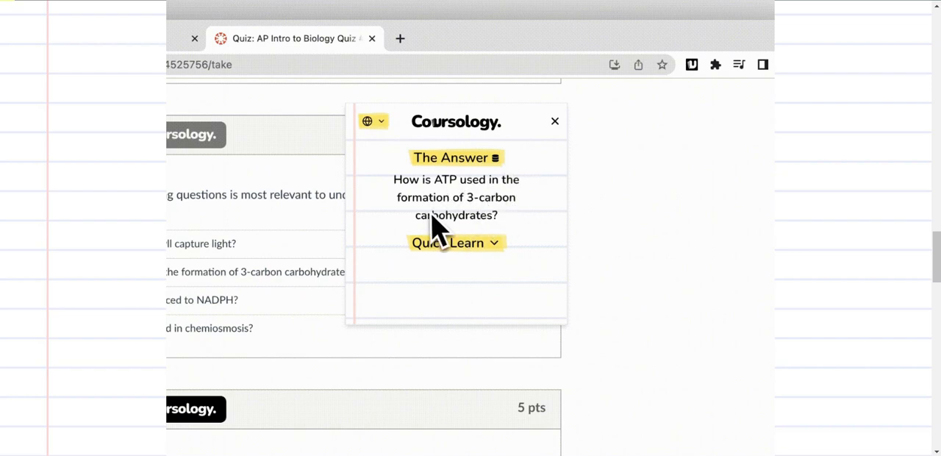
# Step: Show Question 5's ATP answer pop-up, move it beside the question, and toggle Quick Learn
pyautogui.click(456, 242)
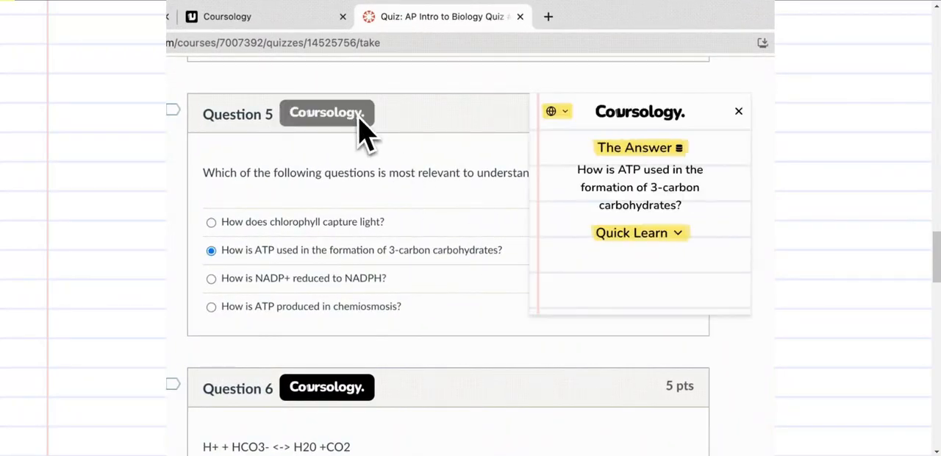
pyautogui.moveTo(640, 111); pyautogui.dragTo(455, 122)
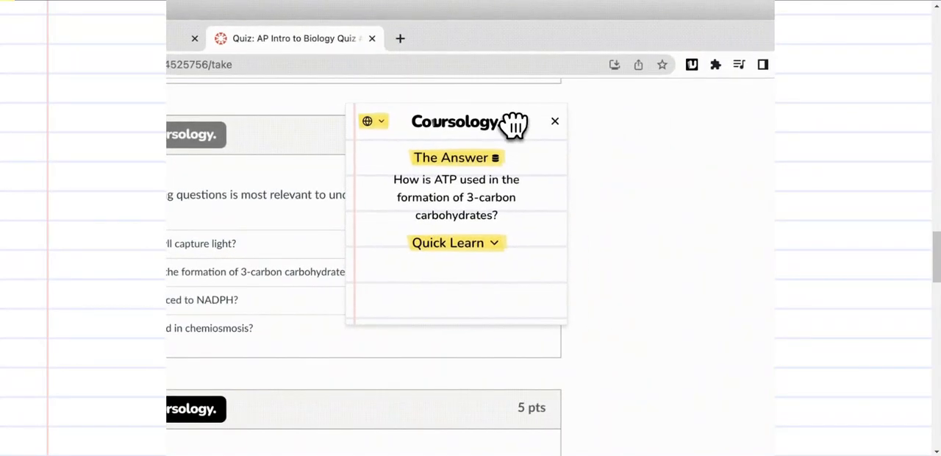
pyautogui.click(456, 243)
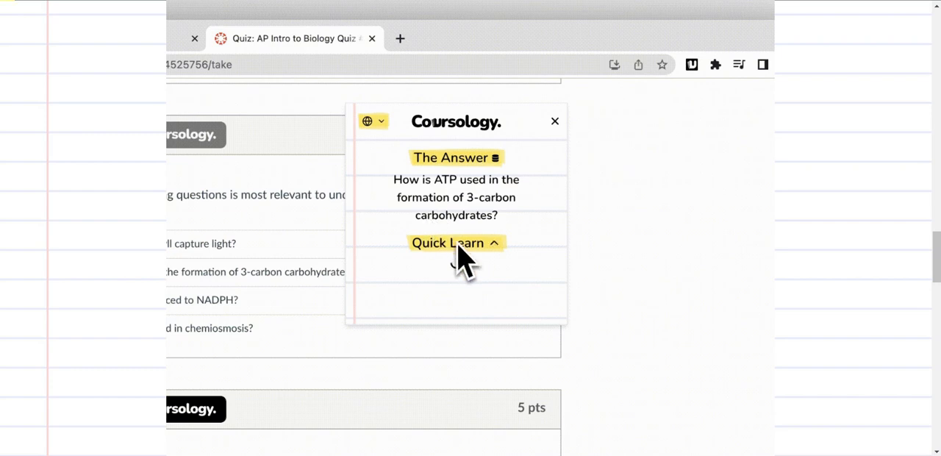
pyautogui.click(455, 243)
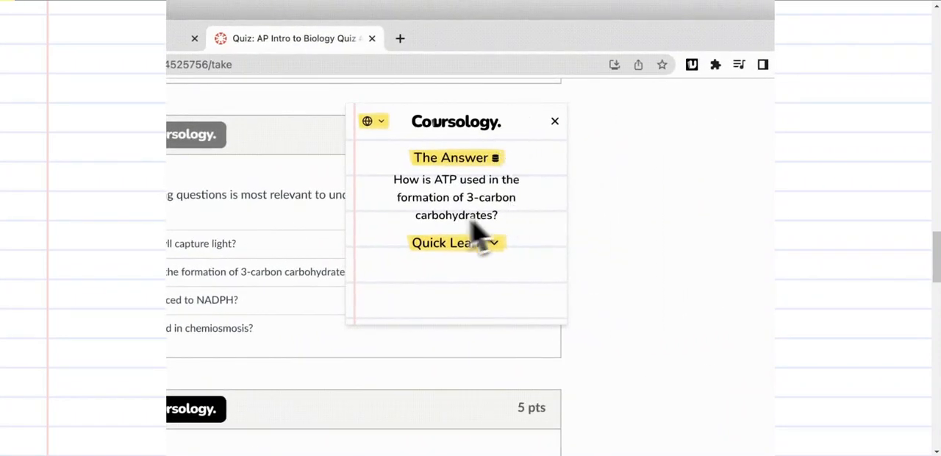
pyautogui.click(456, 242)
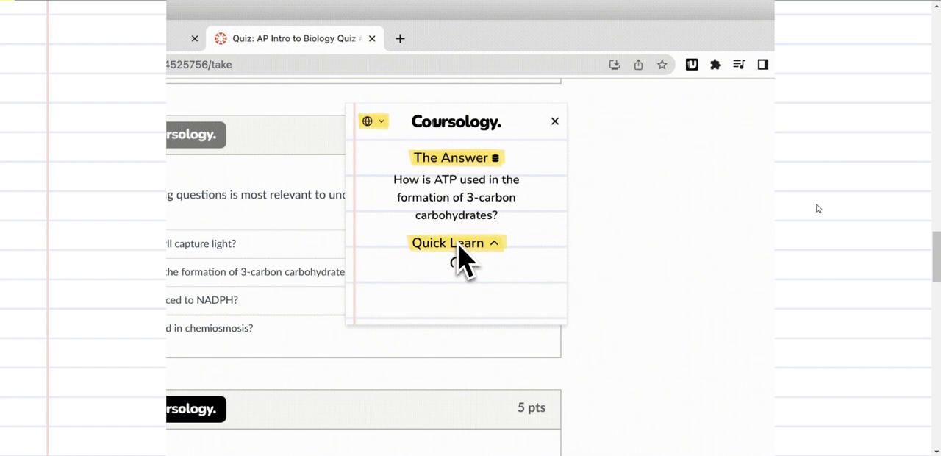
pyautogui.click(456, 243)
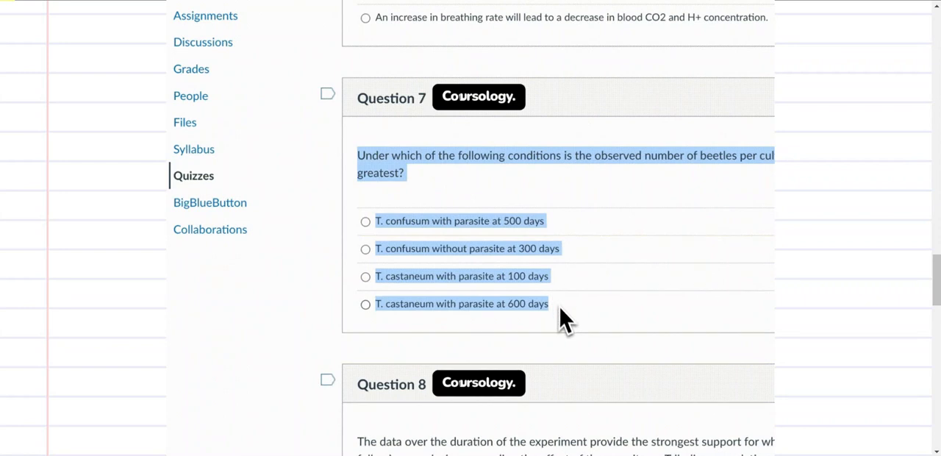
pyautogui.rightClick(566, 316)
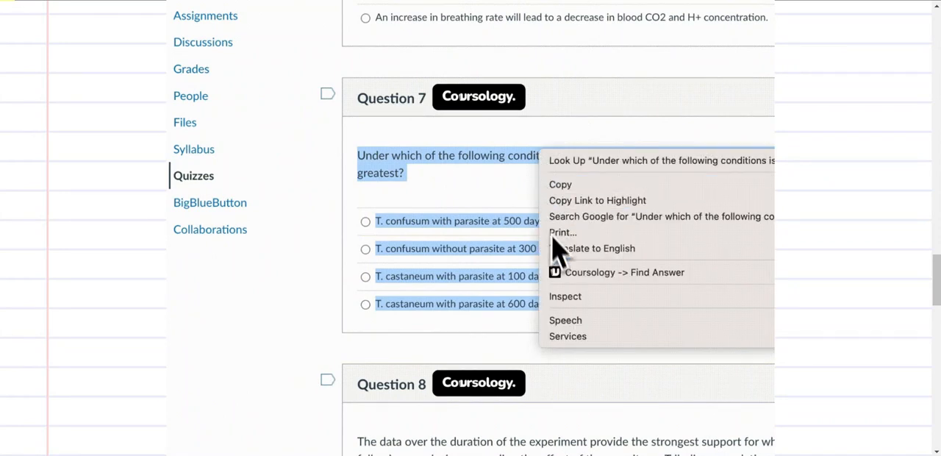
pyautogui.click(624, 272)
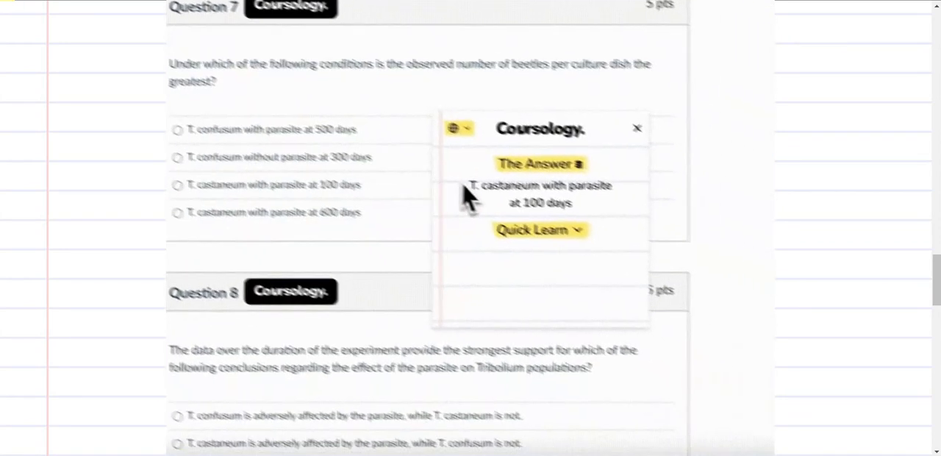
pyautogui.click(541, 229)
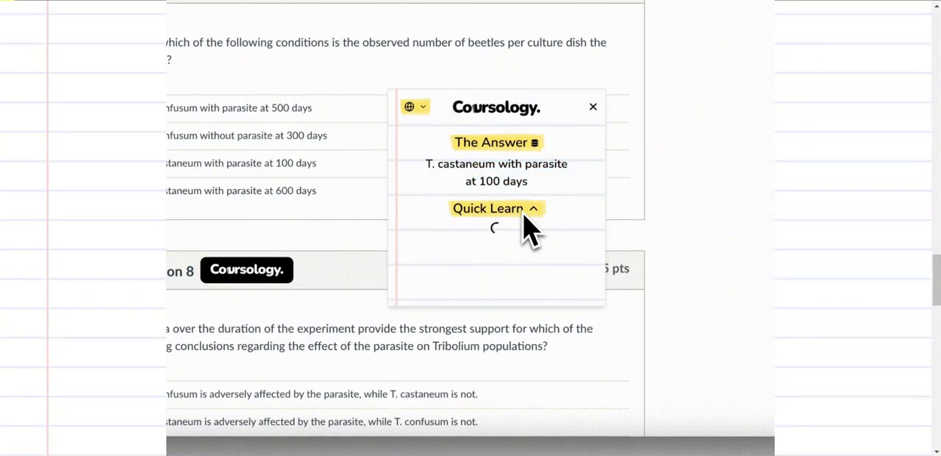
pyautogui.click(496, 208)
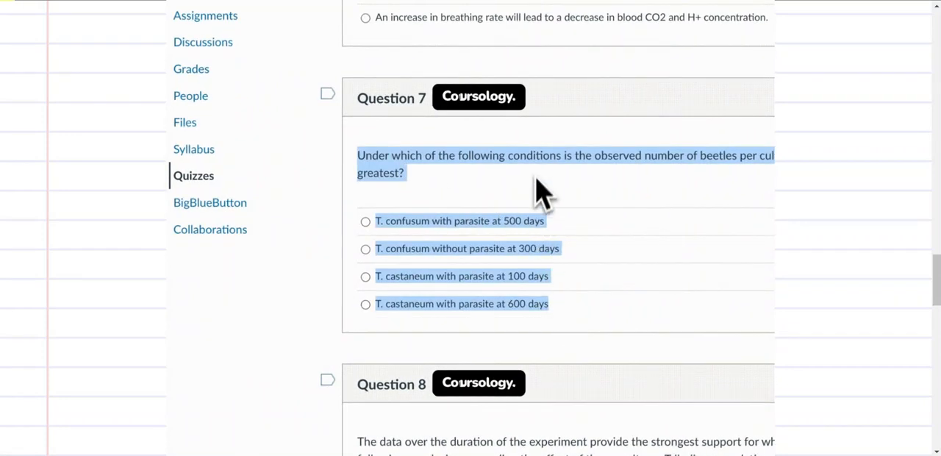
pyautogui.moveTo(573, 286)
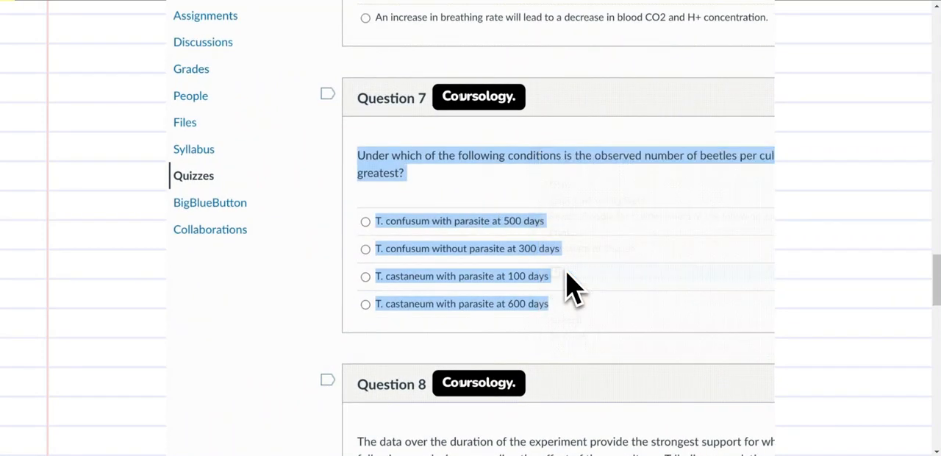
pyautogui.click(478, 96)
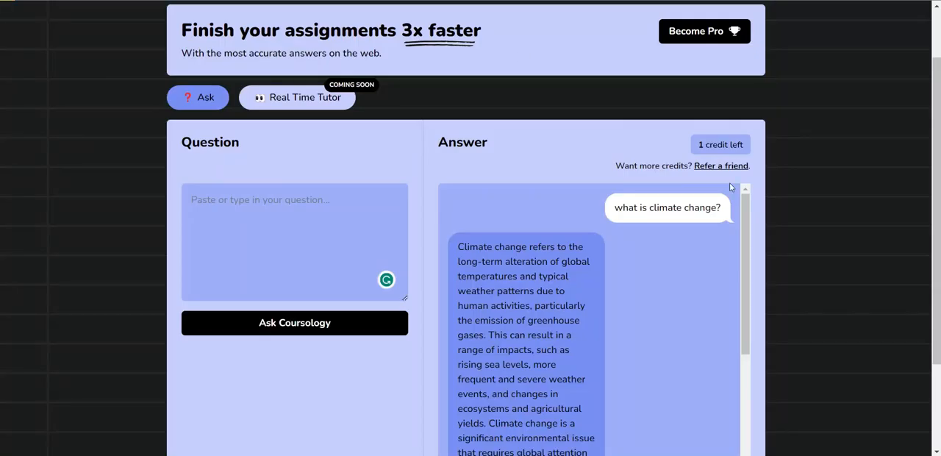
# Step: Scroll through the Answer panel to read the full climate change response
pyautogui.scroll(3)
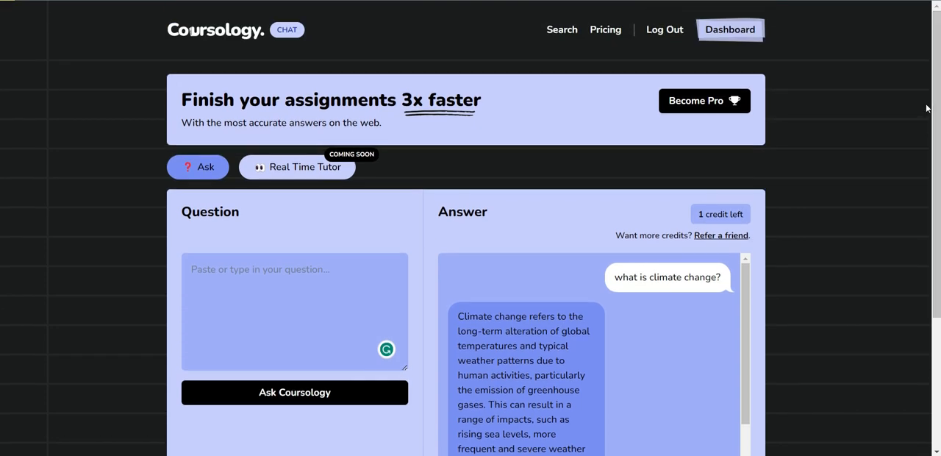
pyautogui.moveTo(436, 34)
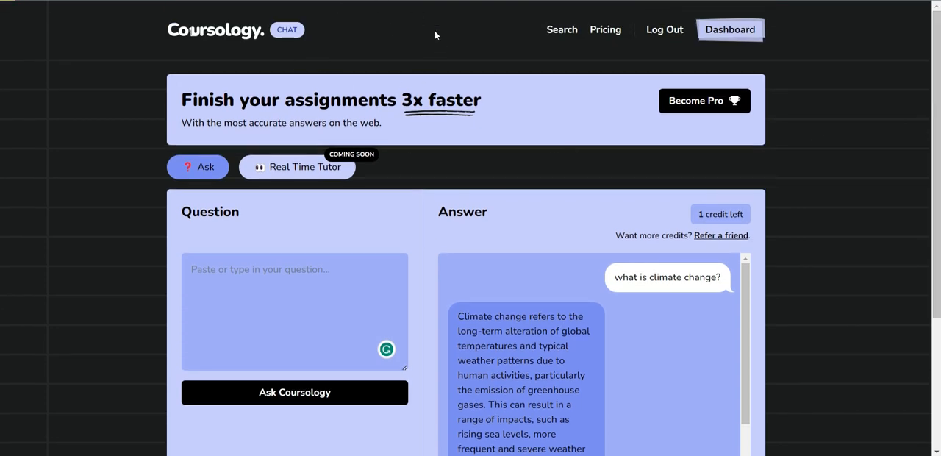
pyautogui.moveTo(115, 117)
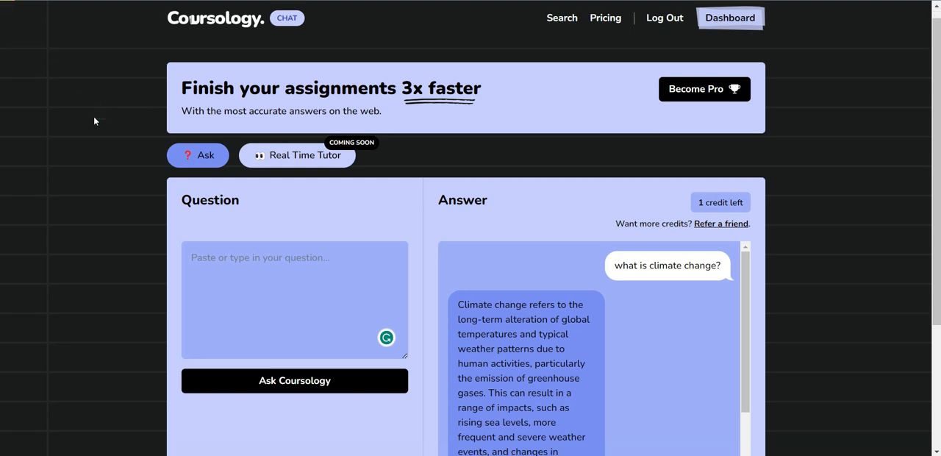
pyautogui.scroll(-3)
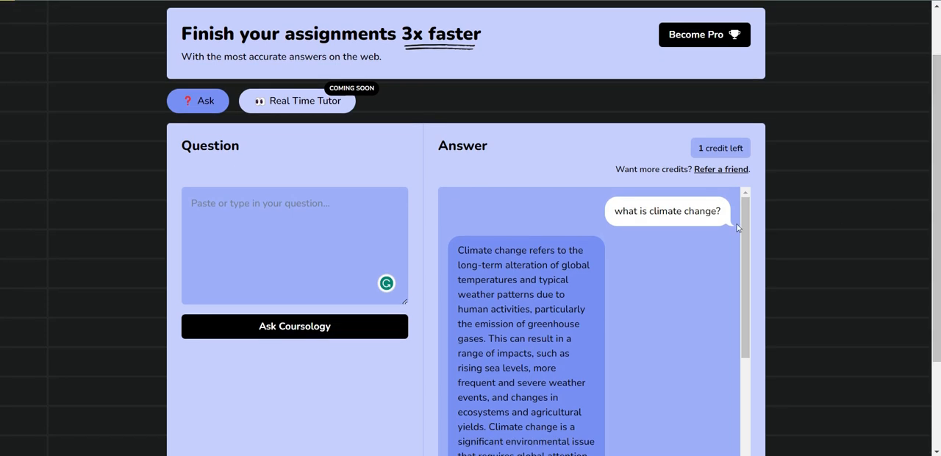
pyautogui.scroll(-3)
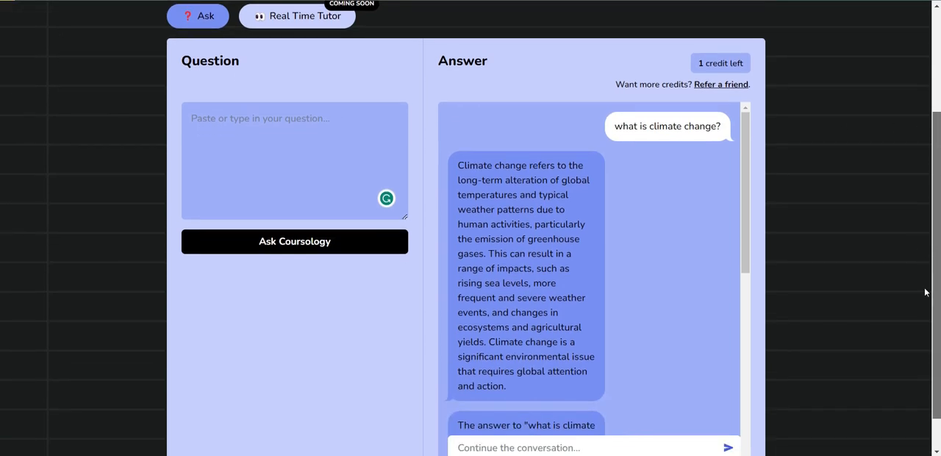
pyautogui.scroll(-3)
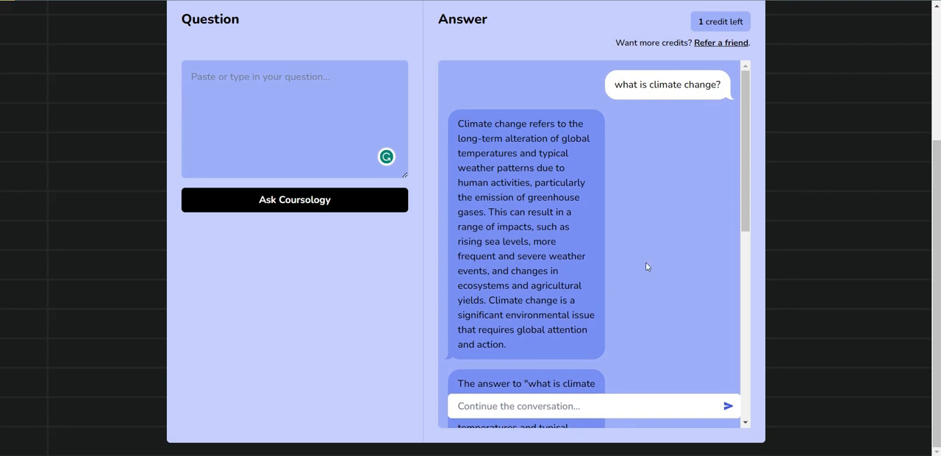
pyautogui.scroll(-3)
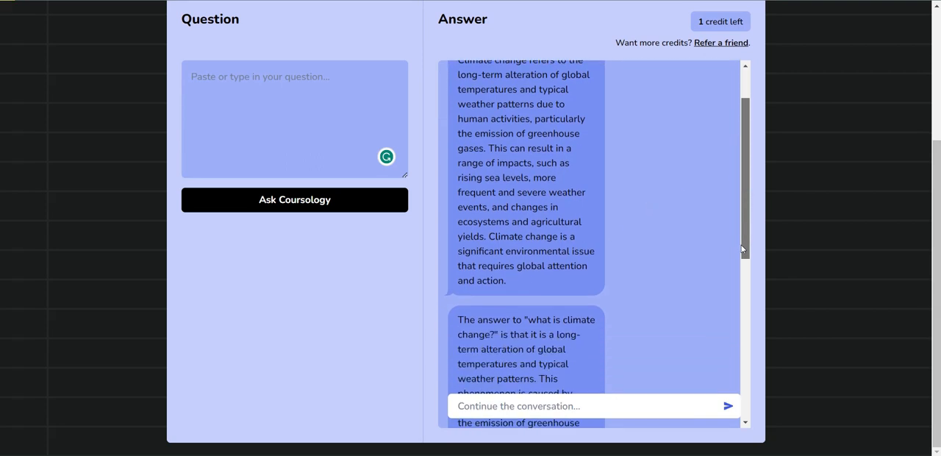
pyautogui.scroll(-3)
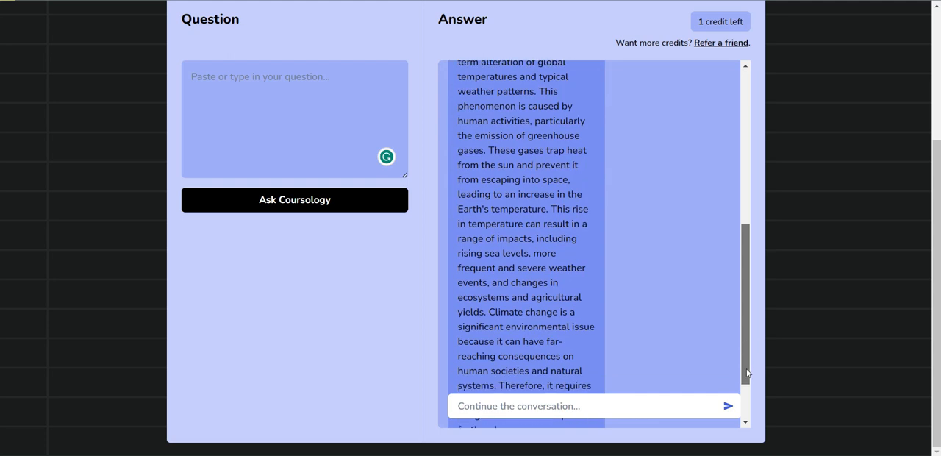
pyautogui.scroll(-3)
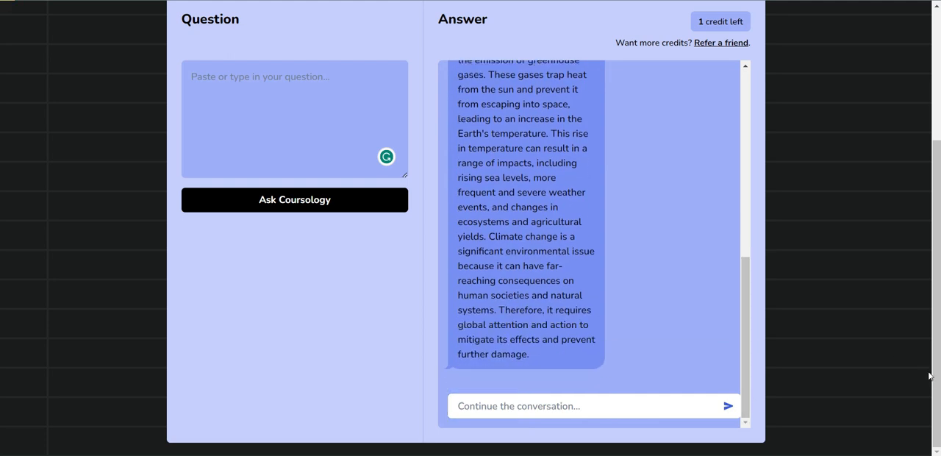
pyautogui.scroll(3)
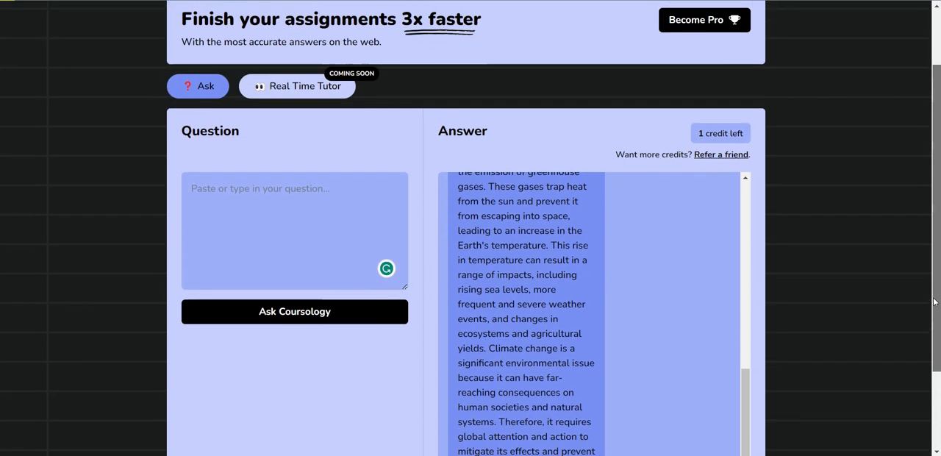